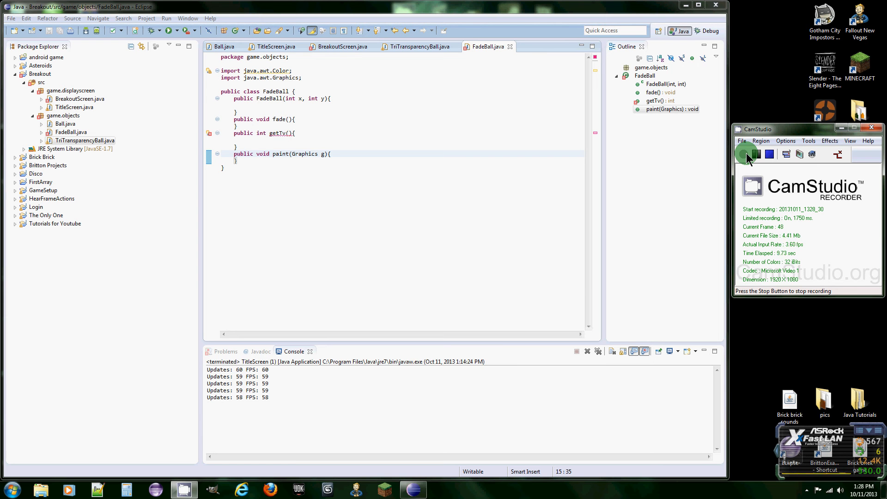
Step: Glance at TriTransparencyBall.java for reference, then return to the FadeBall class body
{"action": "left_click", "coordinate": [744, 155]}
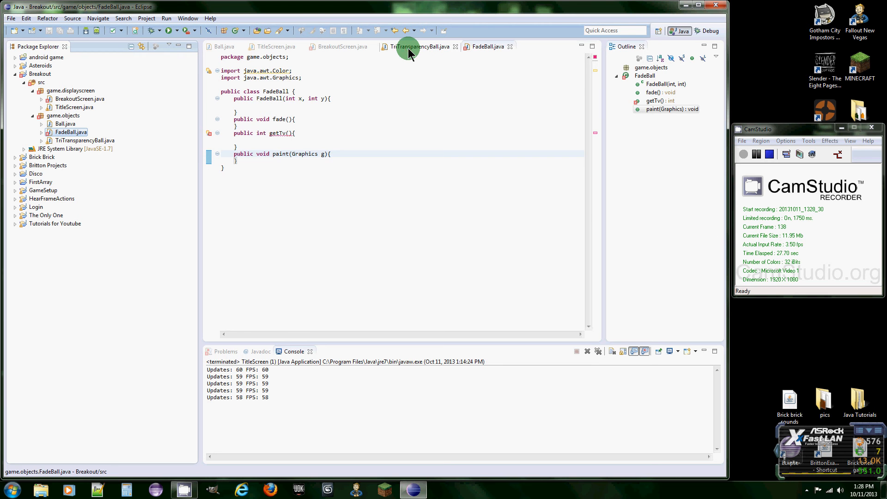
{"action": "left_click", "coordinate": [419, 46]}
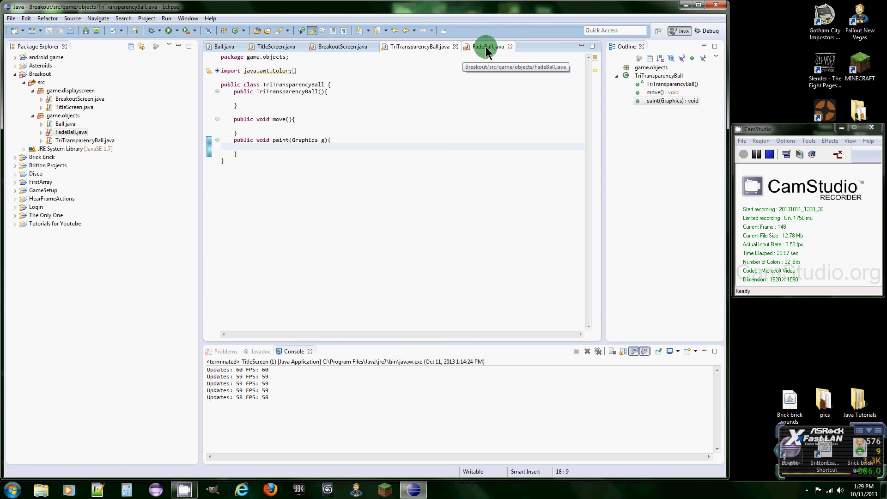
{"action": "left_click", "coordinate": [487, 46]}
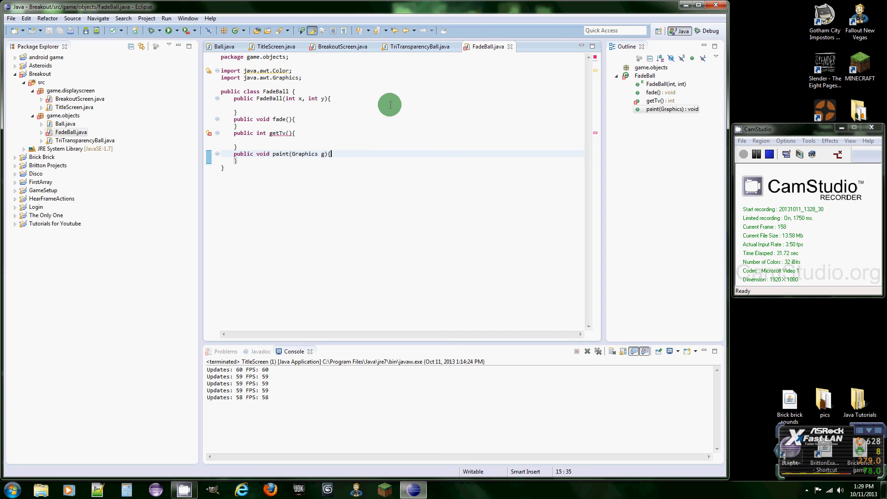
{"action": "mouse_move", "coordinate": [325, 50]}
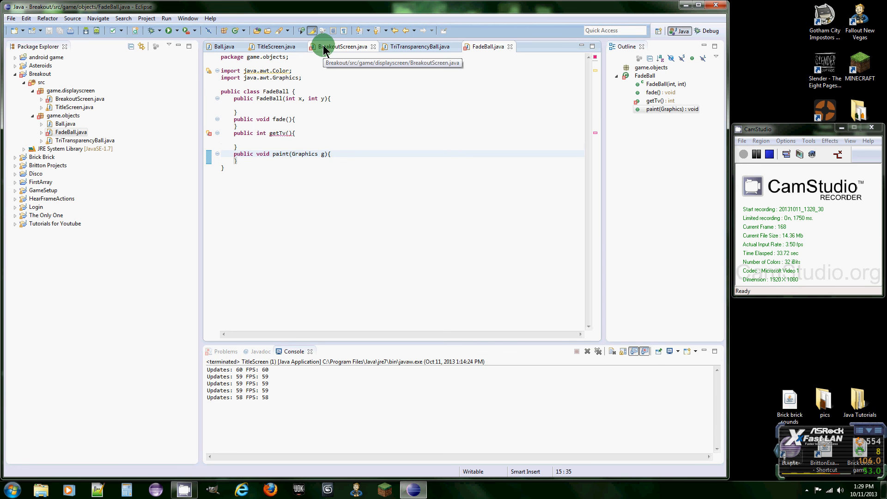
{"action": "mouse_move", "coordinate": [379, 61]}
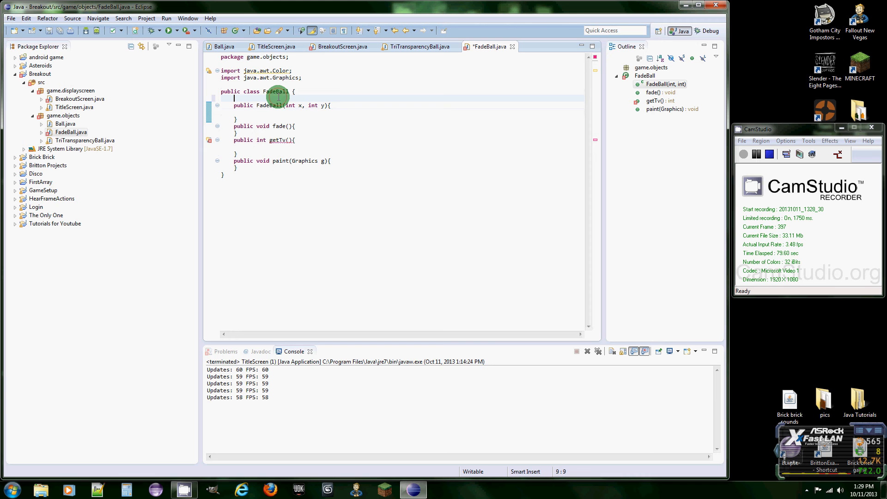
Step: Declare 'private int x,y,tv;' and 'private Color ballcolor;' at the top of FadeBall
{"action": "type", "text": "in"}
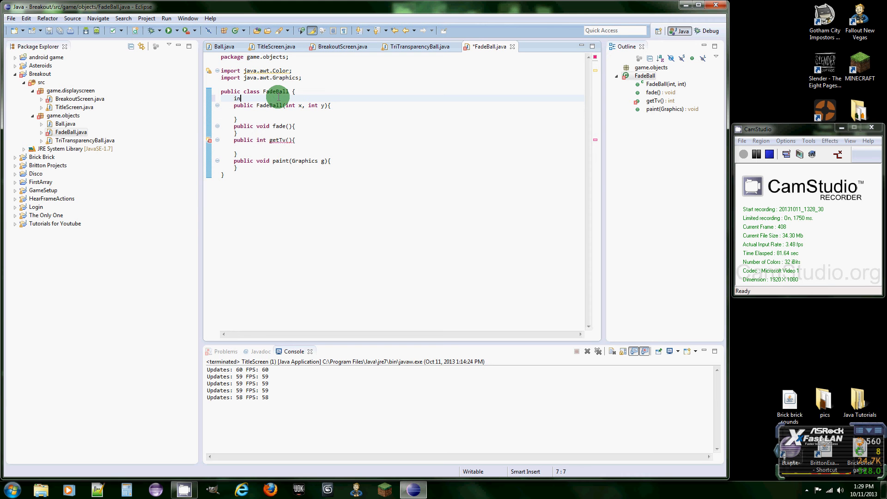
{"action": "type", "text": "private"}
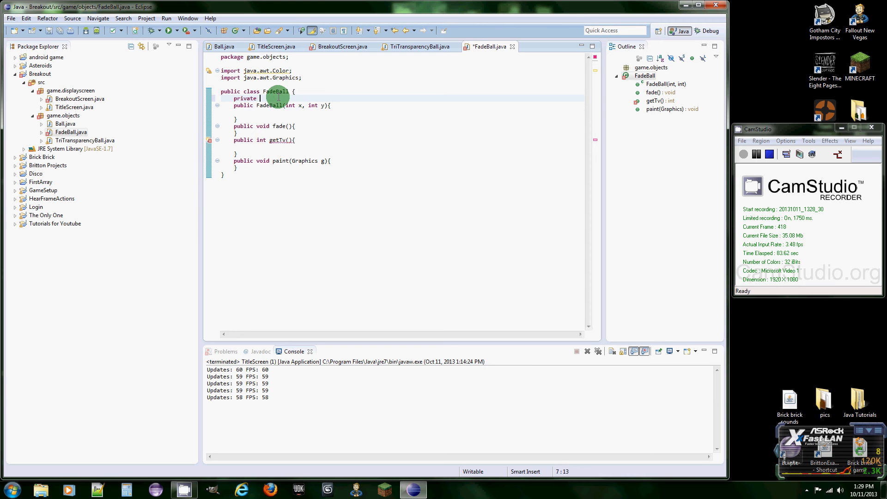
{"action": "type", "text": "int x,"}
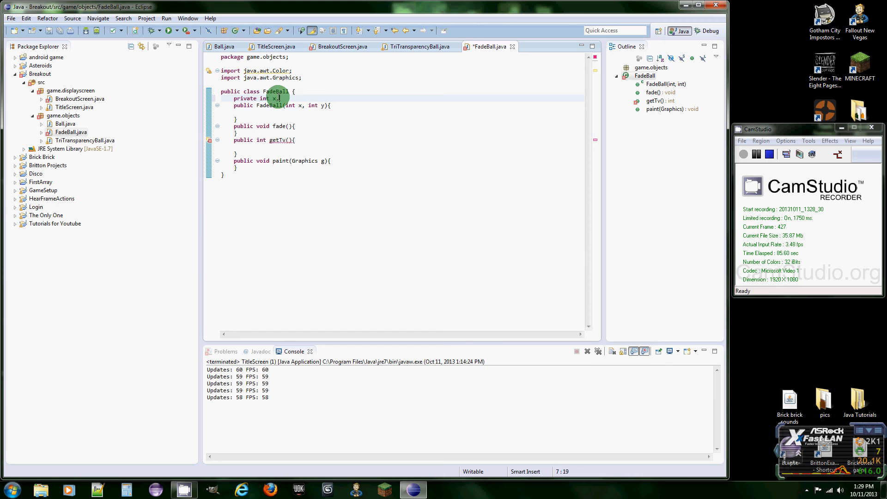
{"action": "type", "text": ",y;"}
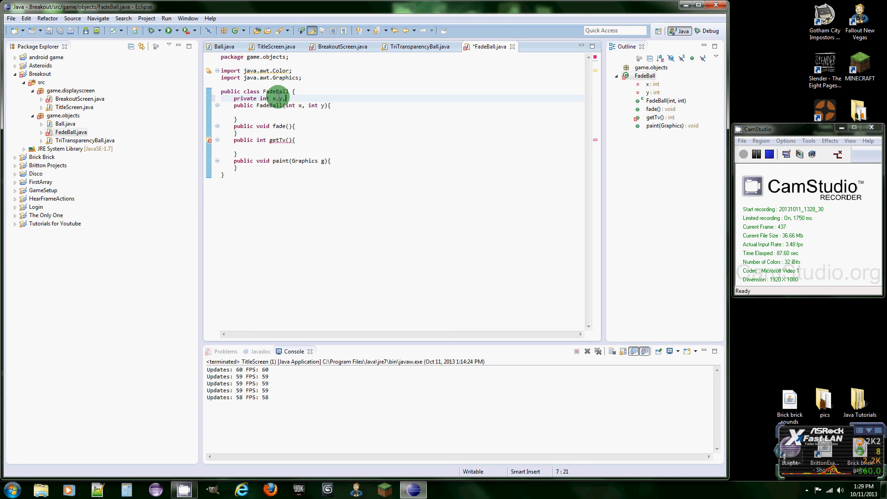
{"action": "type", "text": "z"}
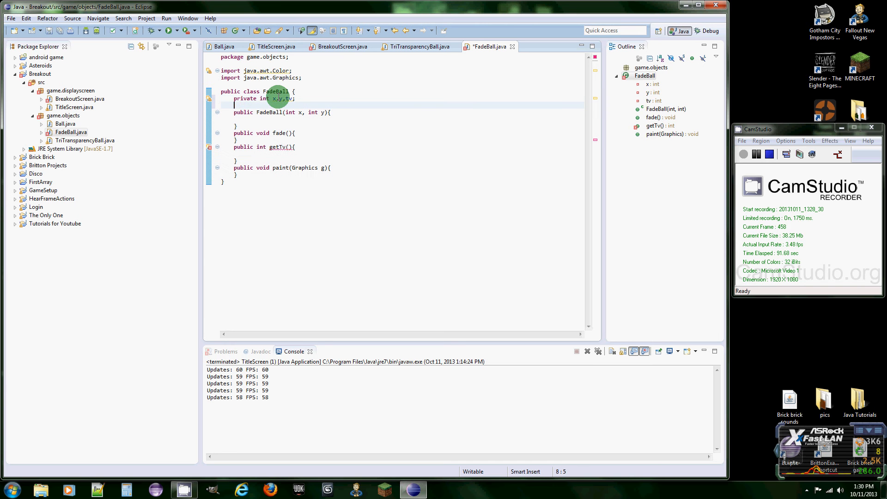
{"action": "type", "text": "private Color B"}
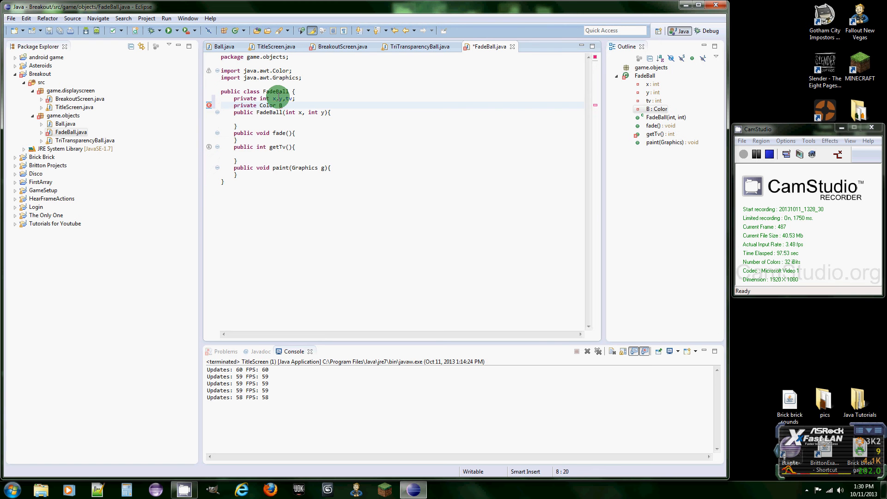
{"action": "type", "text": "ballcolor;"}
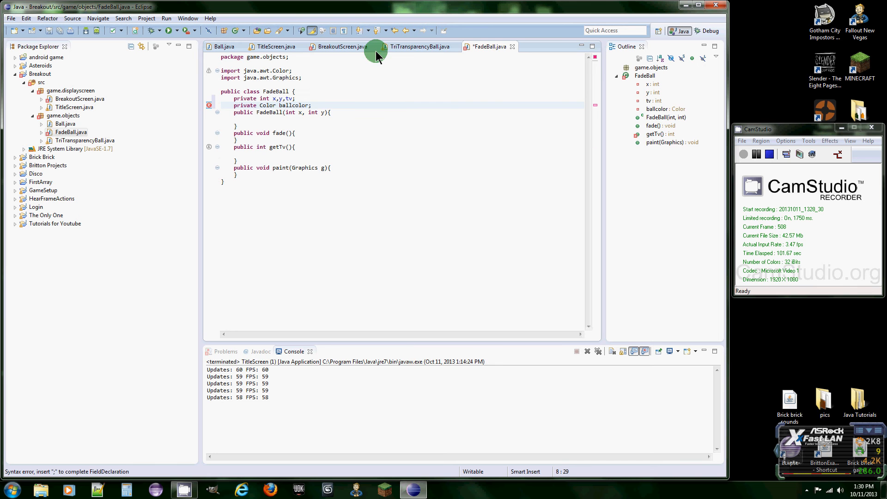
{"action": "left_click", "coordinate": [417, 46]}
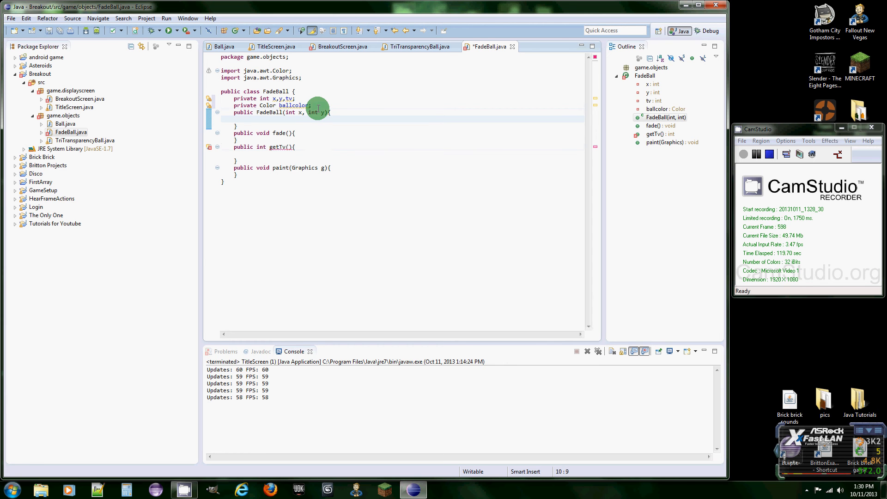
{"action": "type", "text": "Color."}
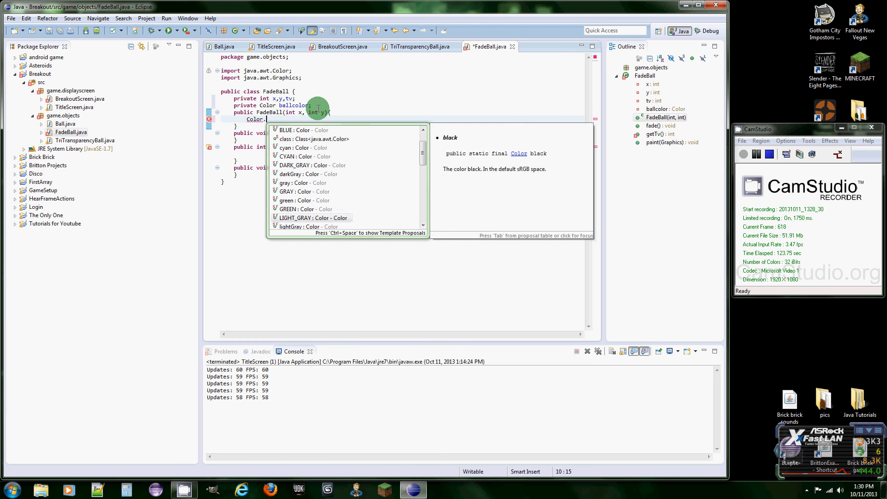
{"action": "left_click", "coordinate": [308, 165]}
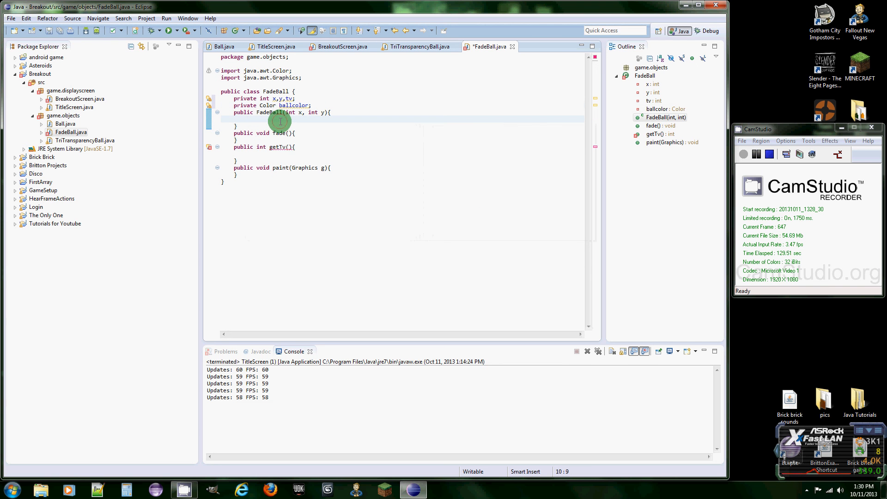
{"action": "type", "text": "new Color"}
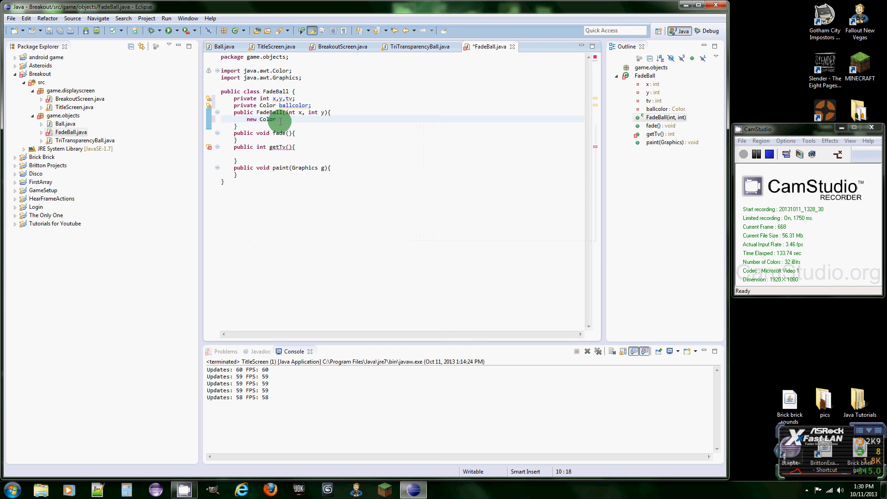
{"action": "type", "text": "()"}
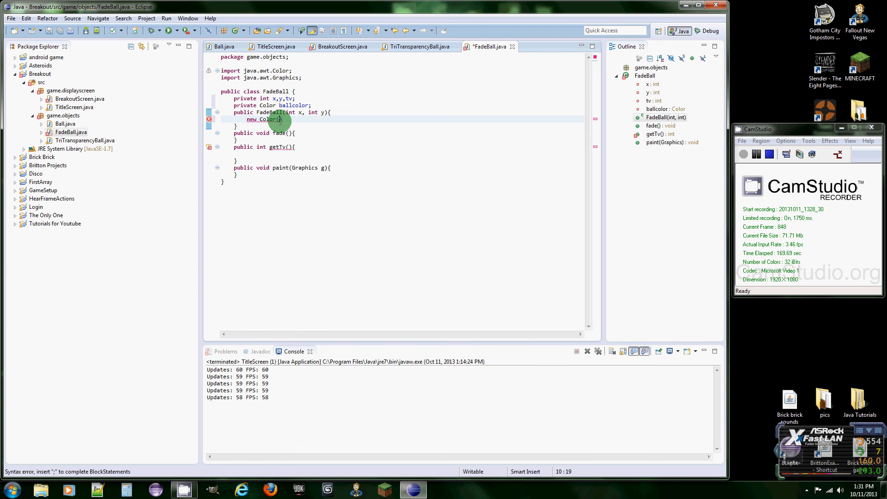
{"action": "key", "text": "BackSpace"}
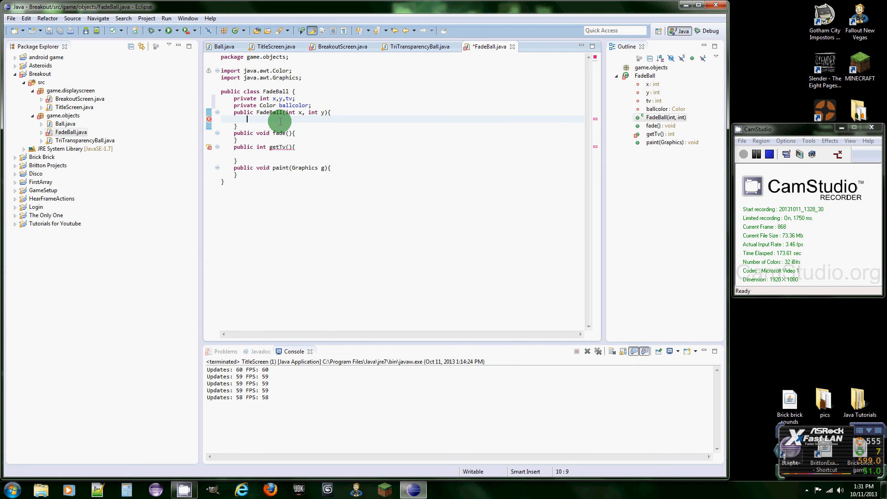
Step: Store the constructor arguments with this.x = x and this.y = y
{"action": "type", "text": "this.x"}
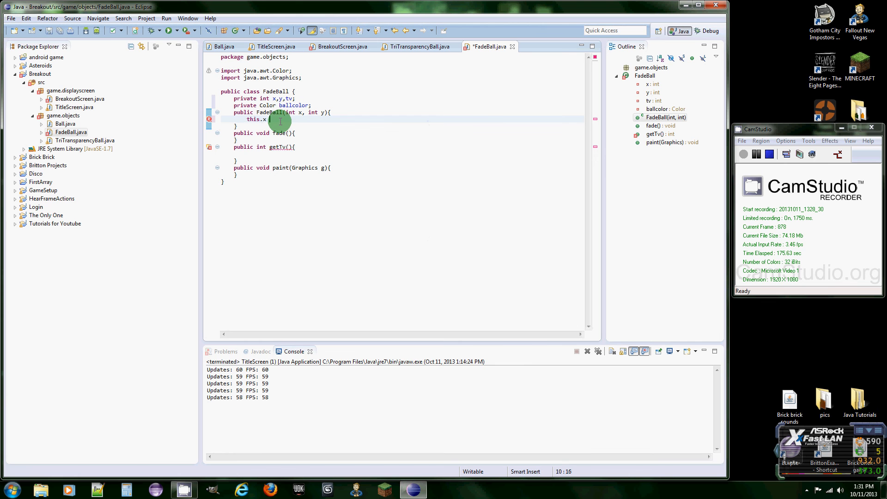
{"action": "type", "text": "= x;"}
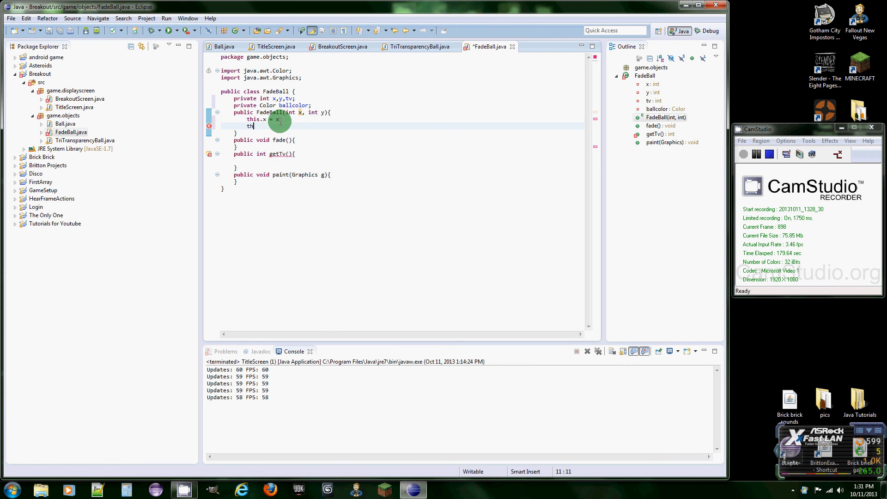
{"action": "type", "text": "this.y = y;"}
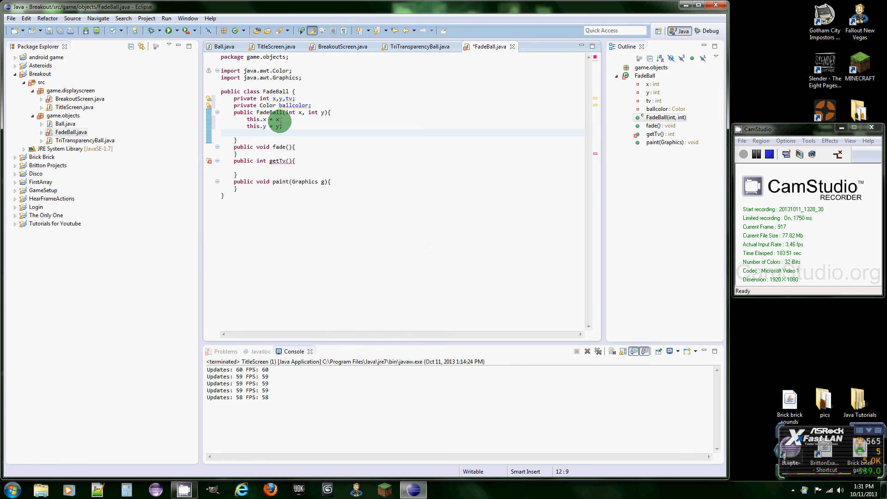
Step: Assign ballcolor = new Color(96,96,96,tv) and set tv = 255 in the constructor
{"action": "type", "text": "ballcolor ="}
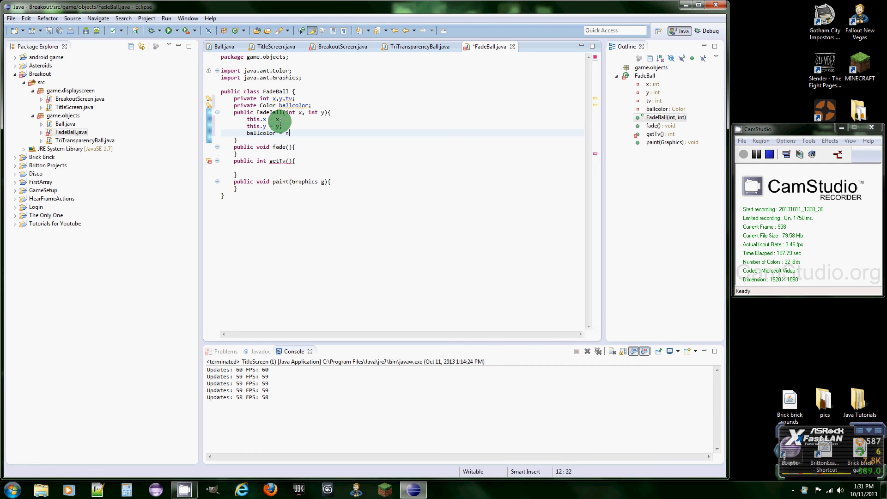
{"action": "type", "text": "new Color();"}
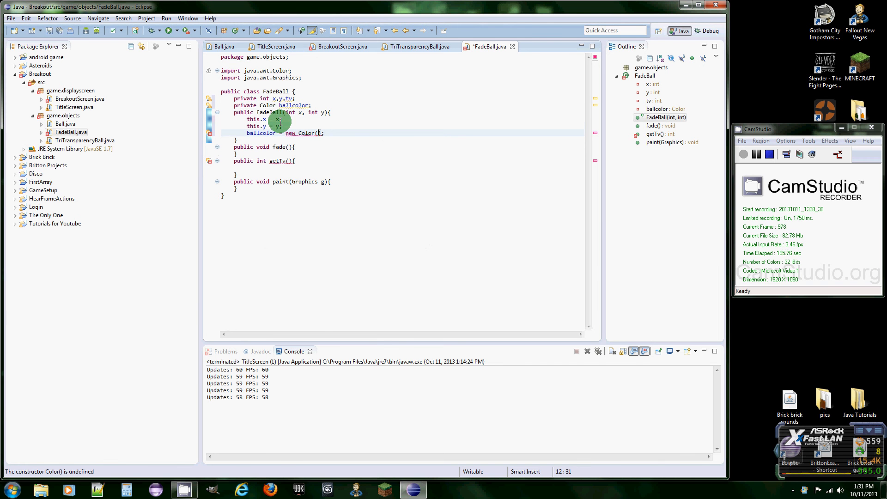
{"action": "type", "text": "96,"}
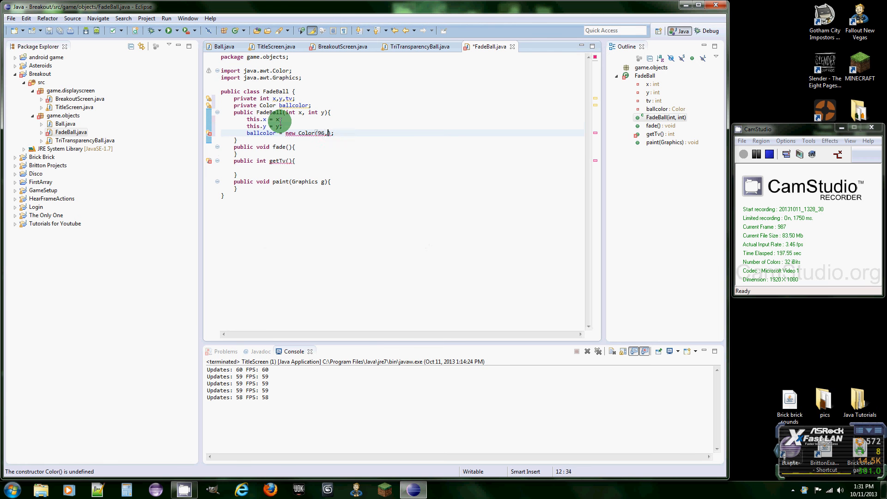
{"action": "type", "text": "96,96,"}
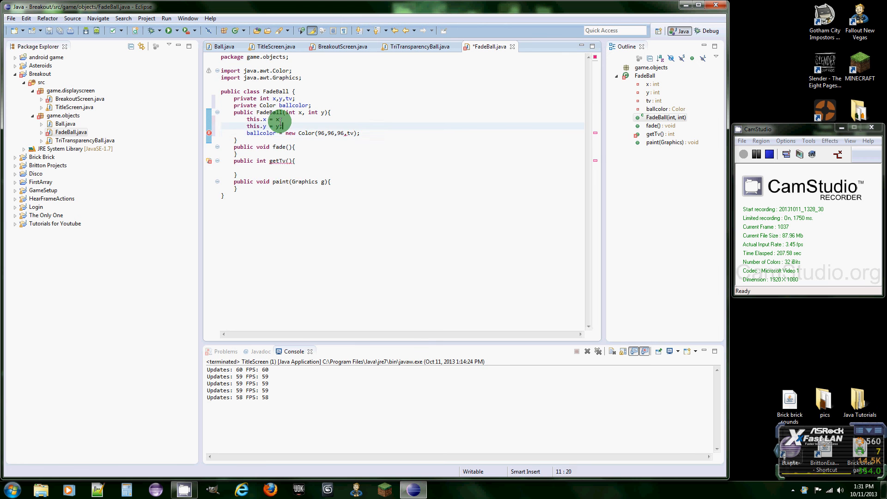
{"action": "type", "text": "tv"}
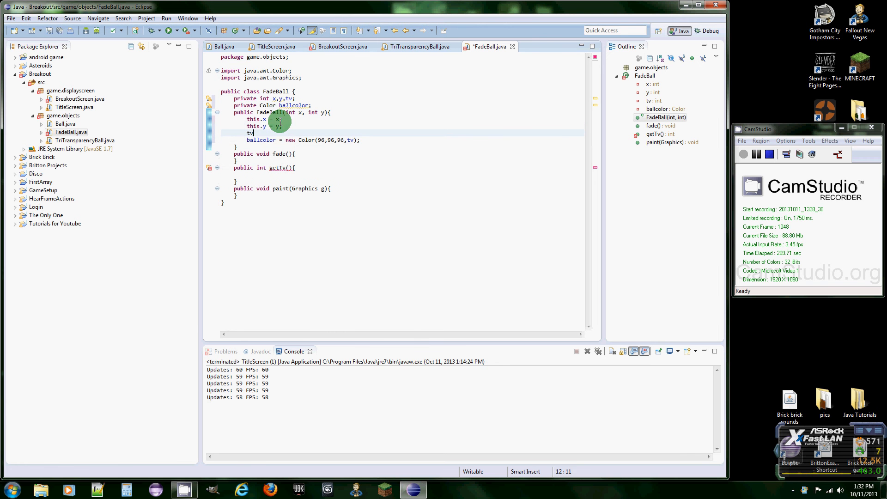
{"action": "type", "text": "= 255;"}
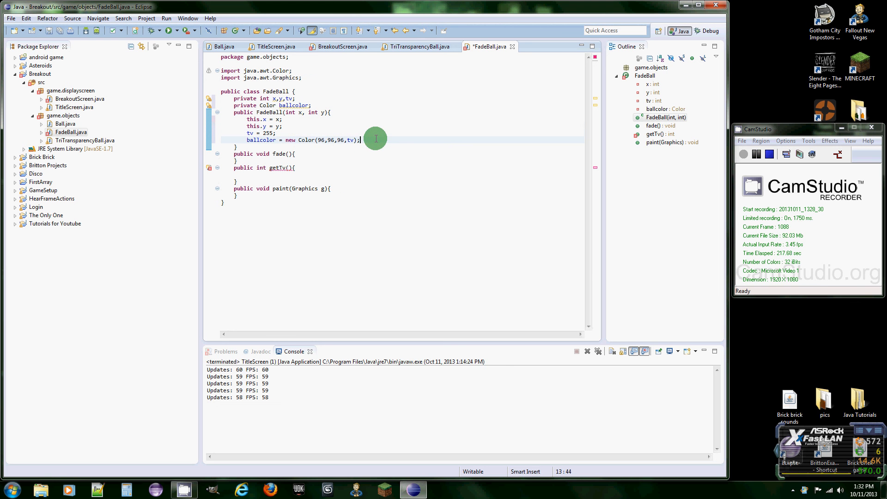
{"action": "mouse_move", "coordinate": [298, 88]}
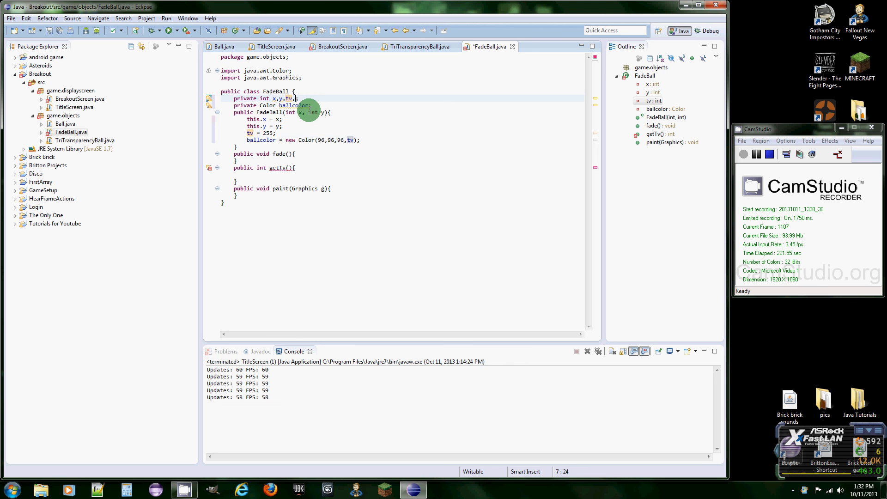
Step: Initialise the area field to 20, checking it against the Ball class
{"action": "type", "text": ",area ="}
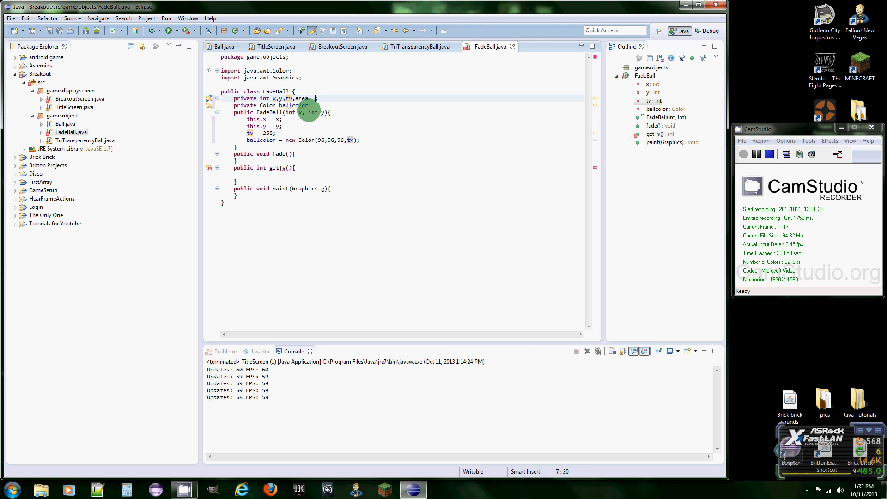
{"action": "type", "text": "= 20;"}
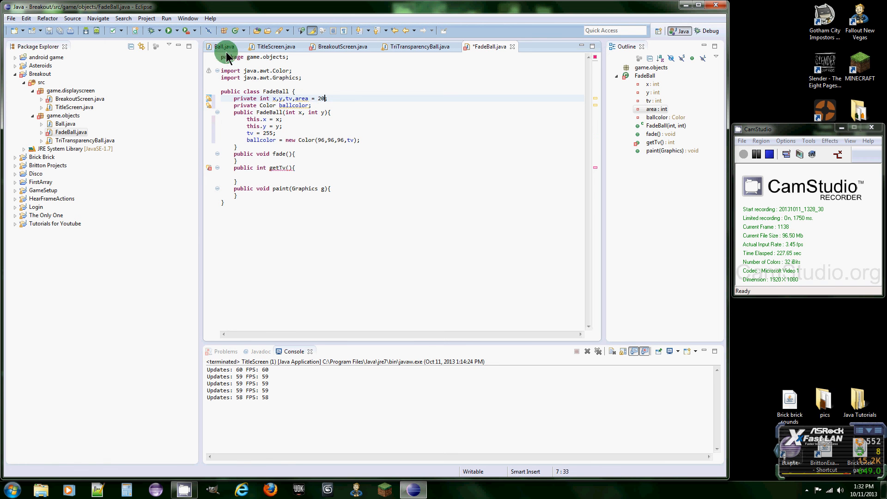
{"action": "left_click", "coordinate": [224, 46]}
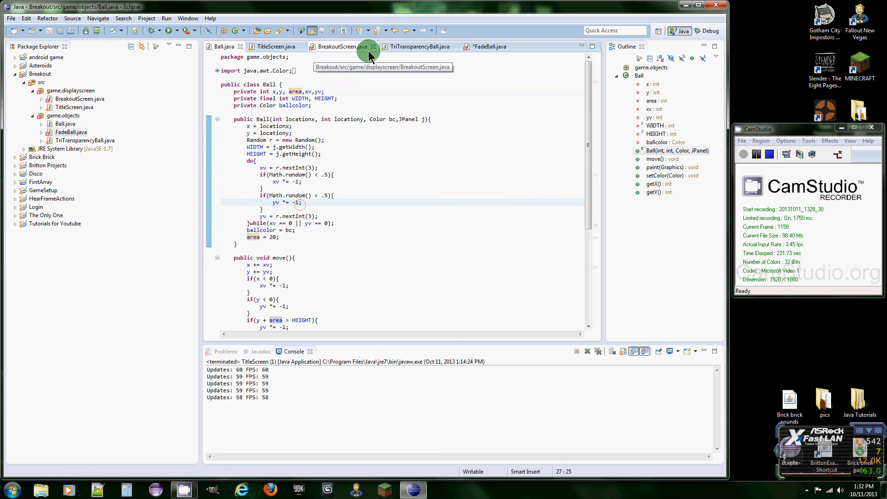
{"action": "left_click", "coordinate": [486, 46]}
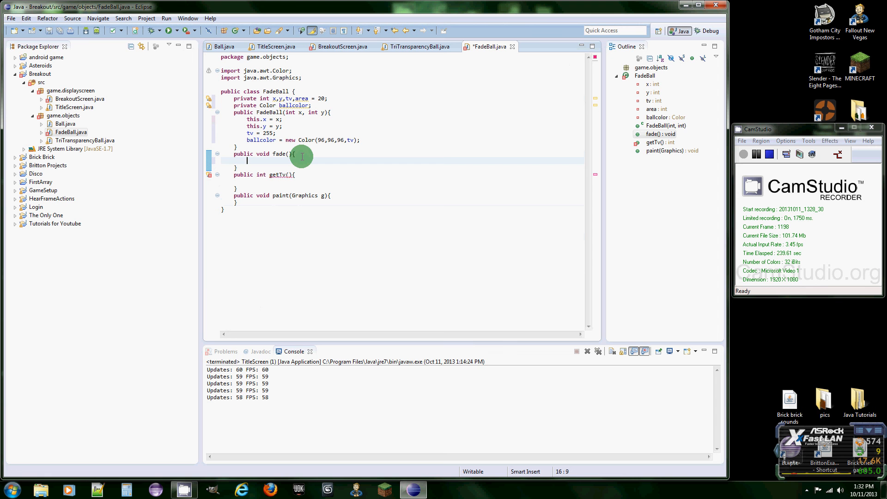
Step: Write fade() as 'tv -= 21;' followed by 'setColor();'
{"action": "type", "text": "tv"}
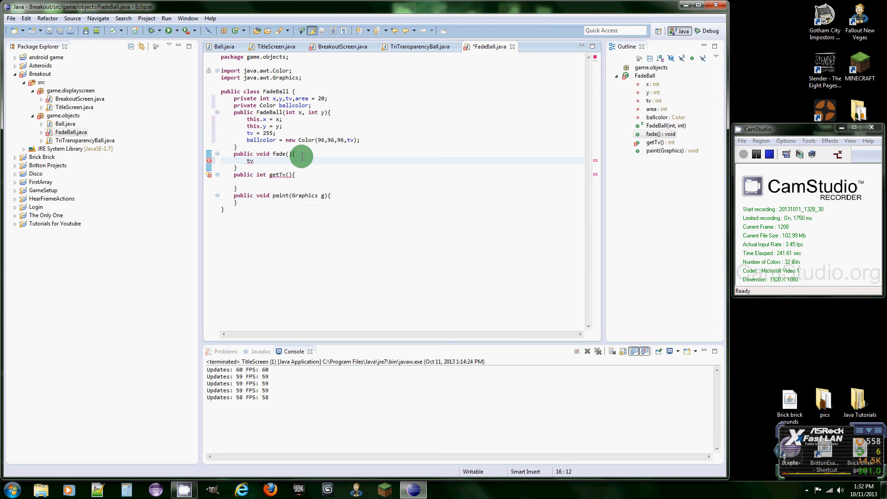
{"action": "type", "text": "-="}
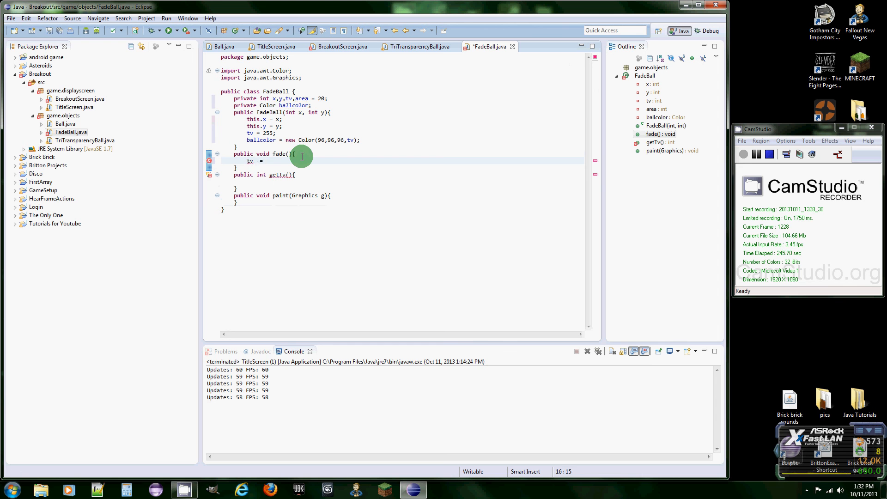
{"action": "type", "text": "21;"}
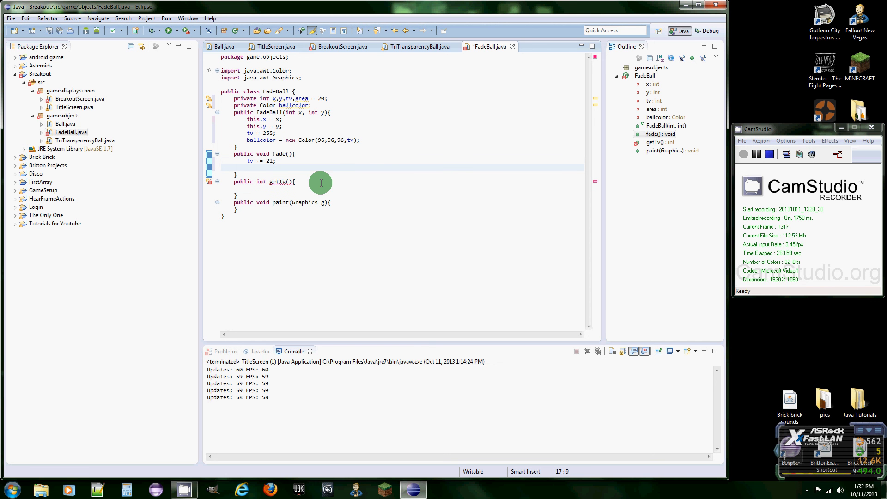
{"action": "type", "text": "setc"}
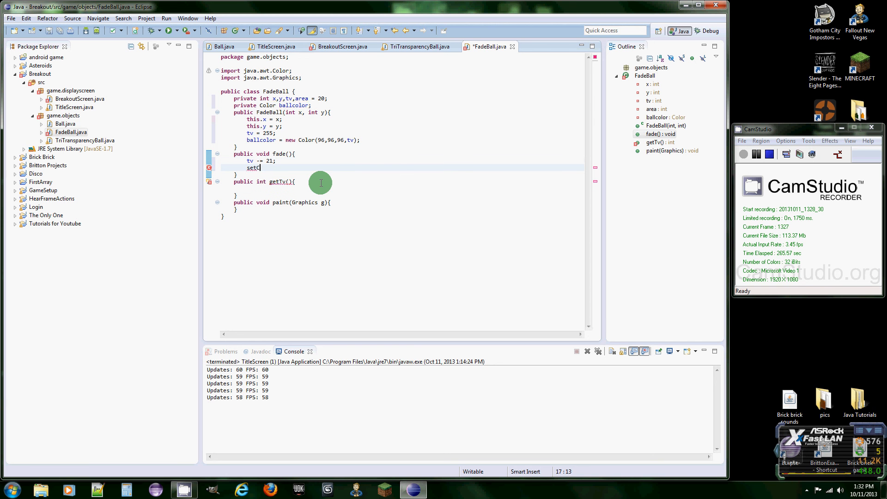
{"action": "type", "text": "olor"}
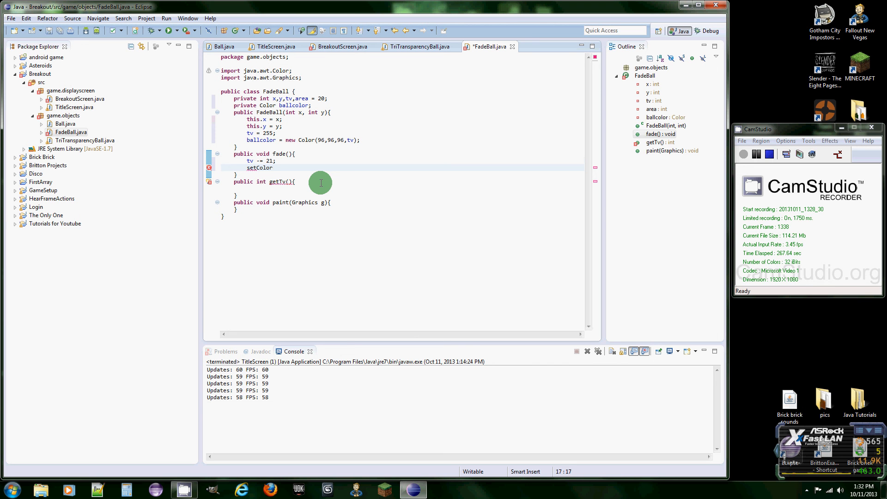
{"action": "type", "text": "();"}
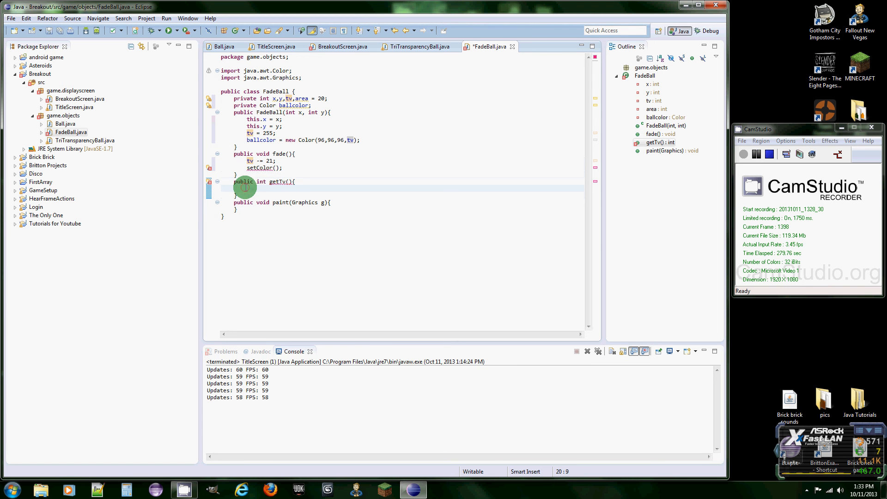
Step: Write 'return tv;' inside getTv()
{"action": "type", "text": "return"}
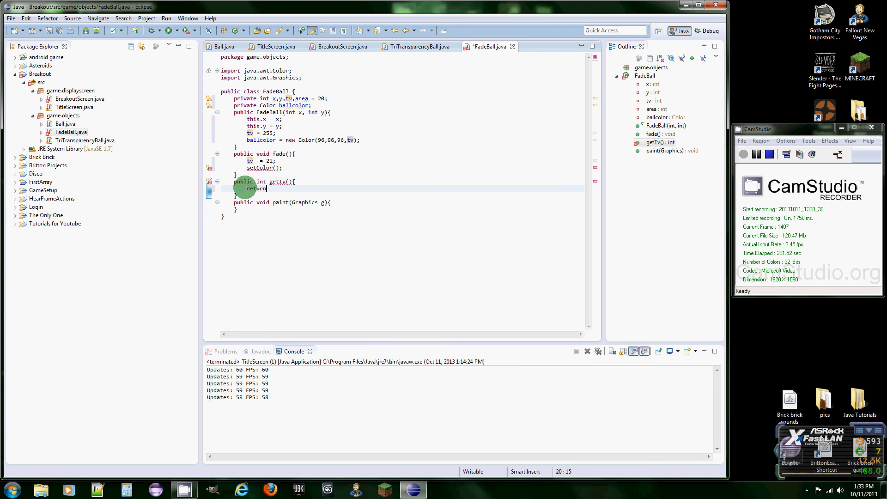
{"action": "type", "text": "tv;"}
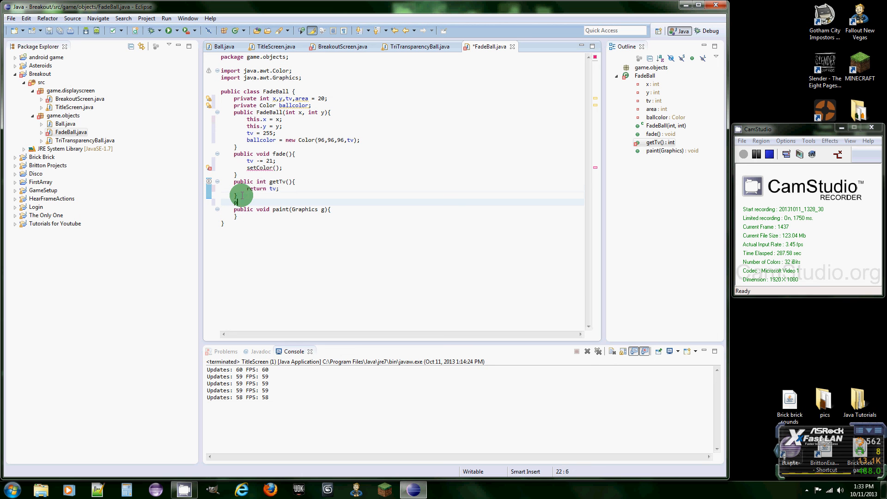
Step: Write public void setColor() assigning ballcolor = new Color(96,96,96,tv)
{"action": "type", "text": "public void se"}
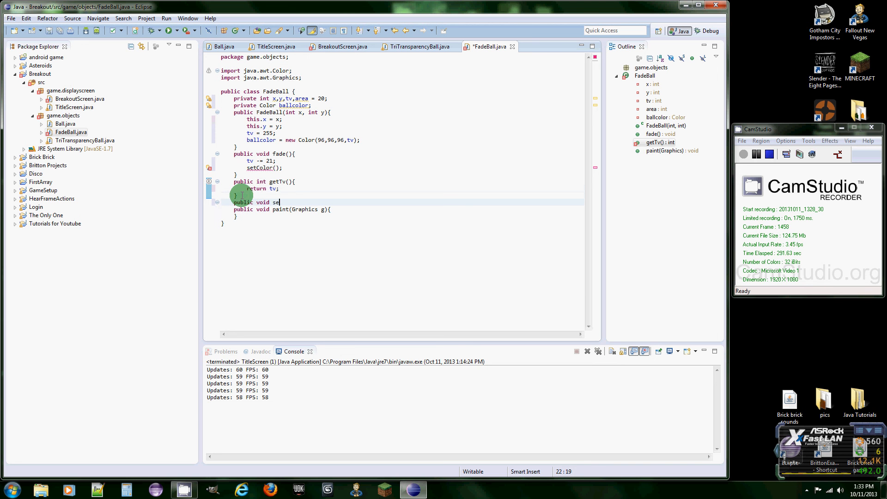
{"action": "type", "text": "tCo"}
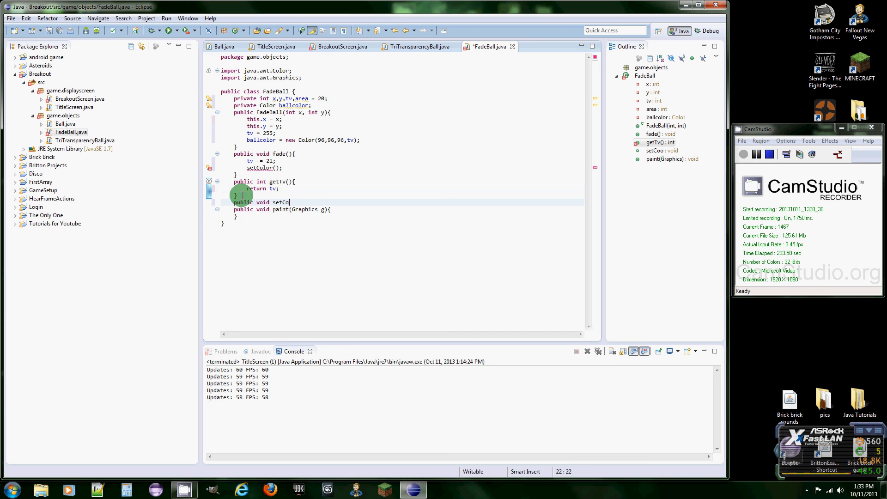
{"action": "type", "text": "lor(){"}
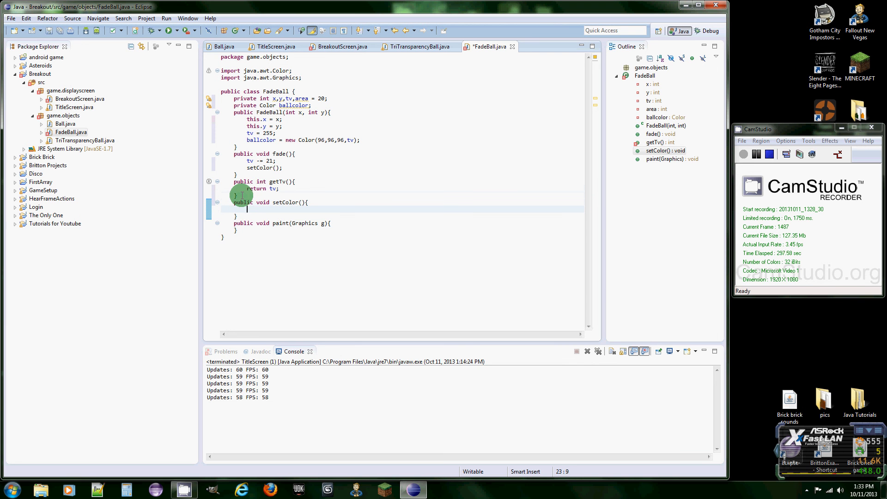
{"action": "type", "text": "ballcolor ="}
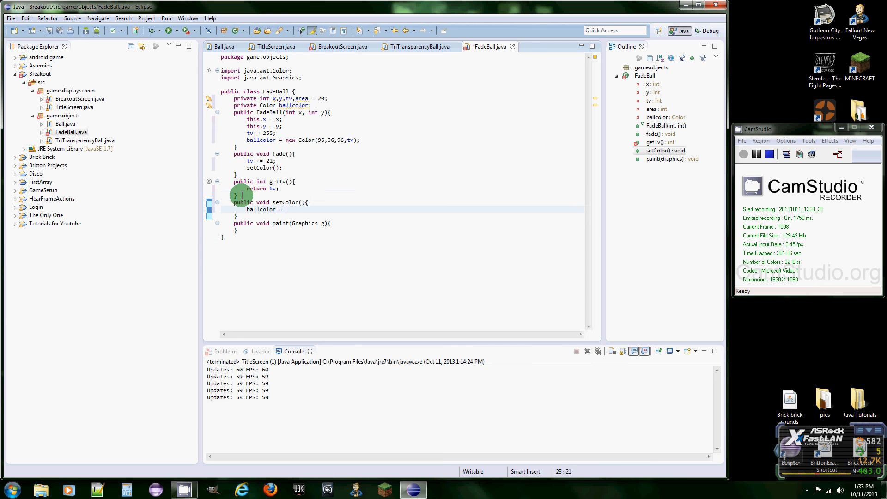
{"action": "type", "text": "new Color"}
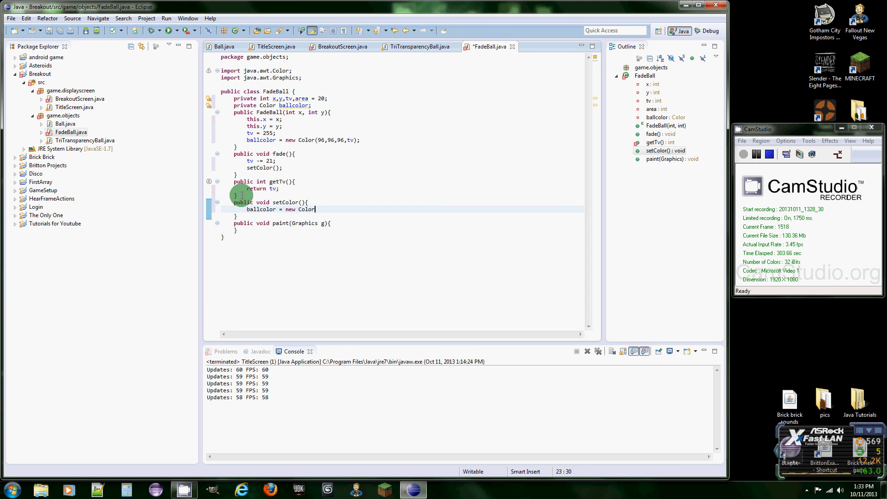
{"action": "type", "text": "(96"}
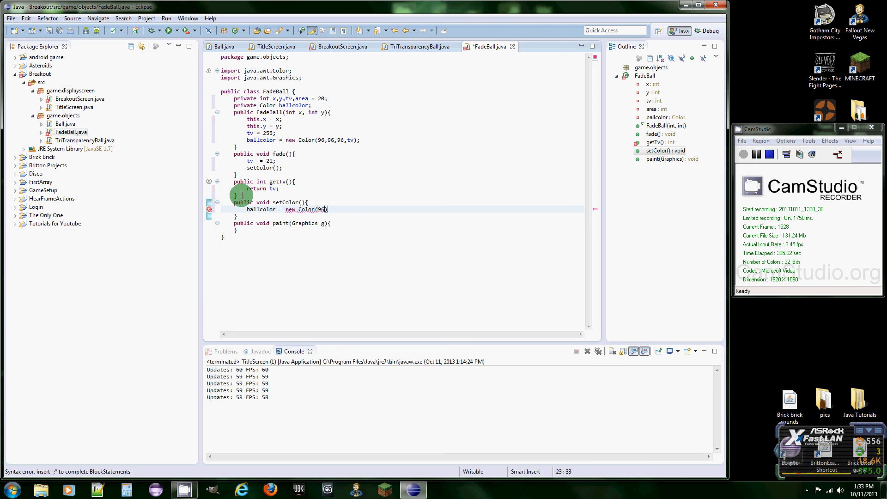
{"action": "type", "text": ",96,96"}
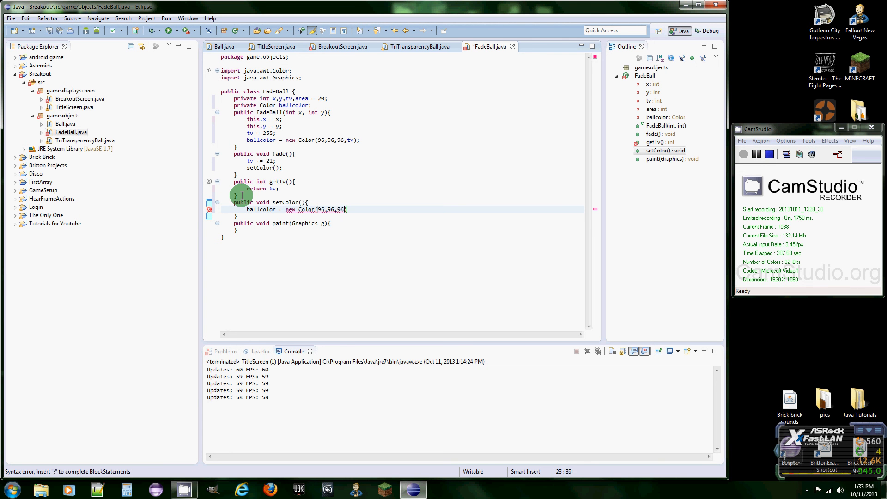
{"action": "type", "text": ","}
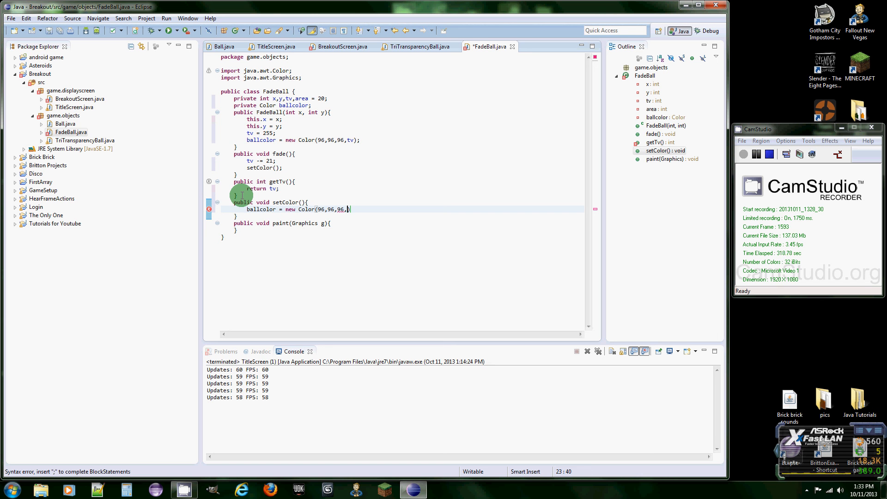
{"action": "type", "text": "tv)"}
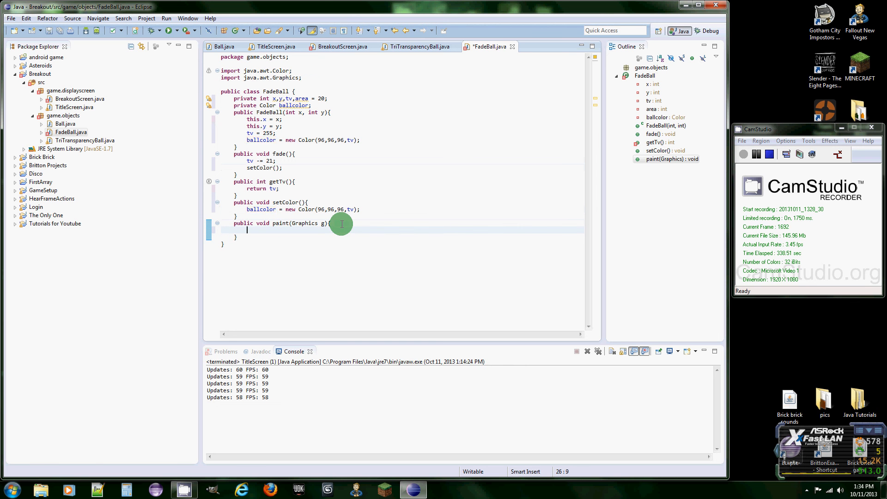
Step: Write paint() with g.setColor(ballcolor) and g.fillOval(x, y, area, area)
{"action": "type", "text": "g.setColor(ballcolor);"}
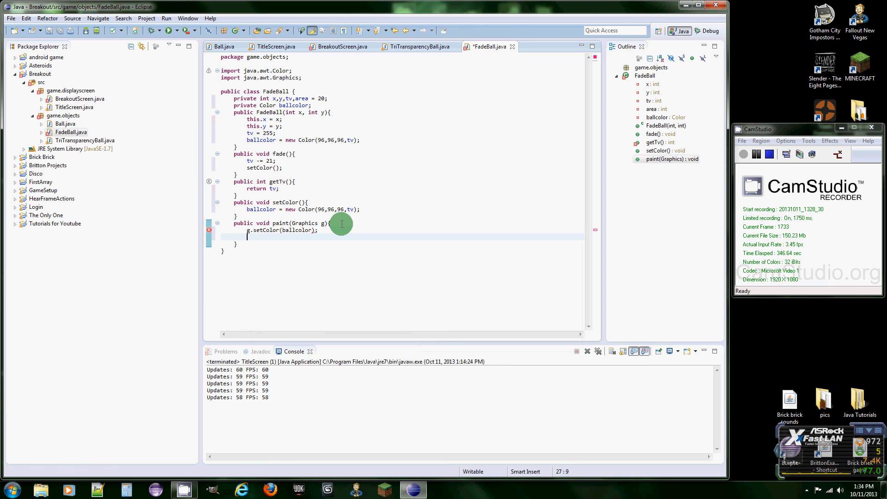
{"action": "type", "text": "g.fillOval(x, y, width, height"}
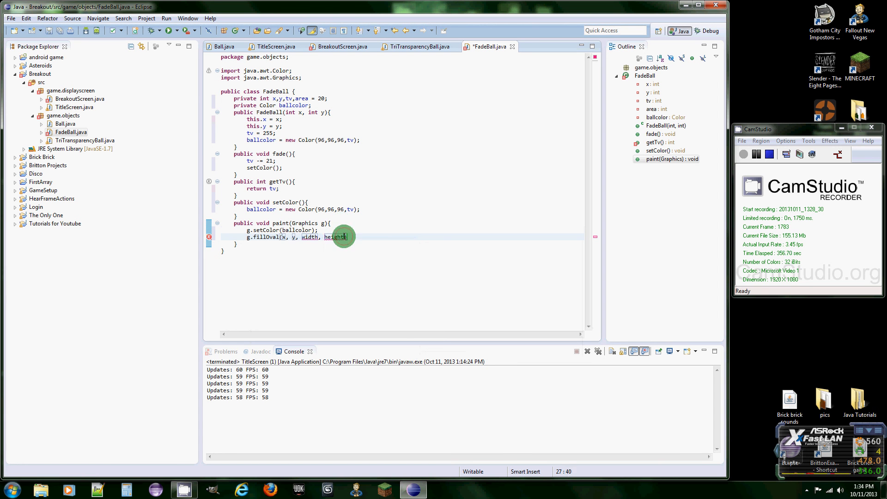
{"action": "key", "text": "BackSpace"}
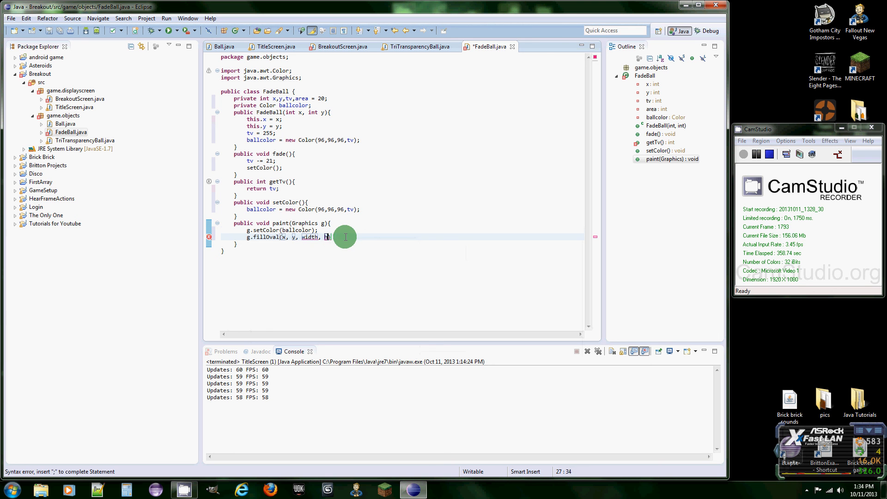
{"action": "type", "text": "area)"}
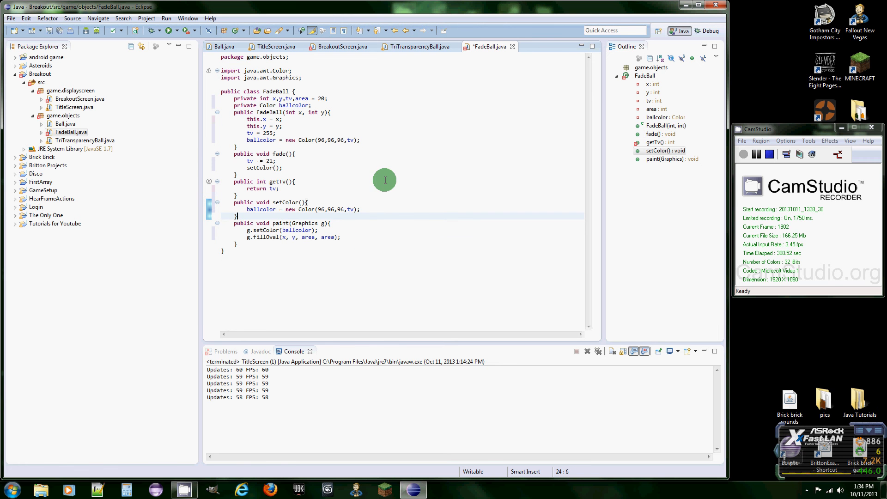
{"action": "mouse_move", "coordinate": [569, 192]}
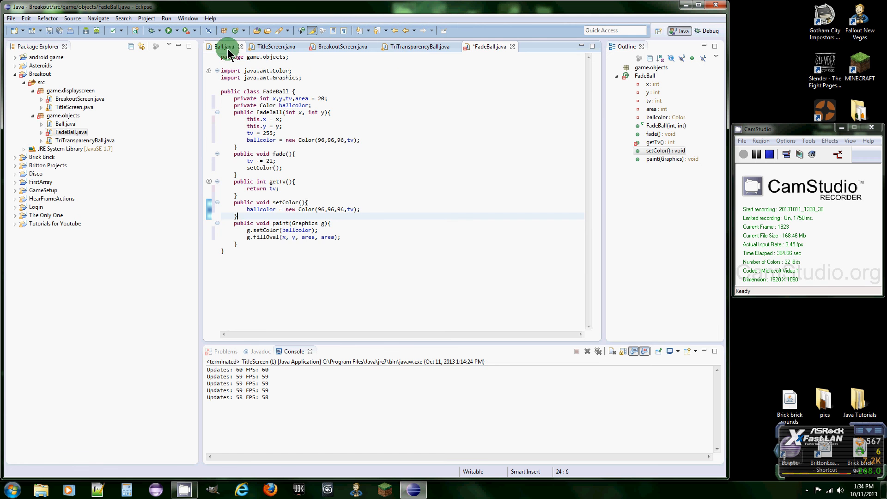
Step: Review Ball.java and FadeBall.java, then switch to the TriTransparencyBall stub class
{"action": "left_click", "coordinate": [225, 47]}
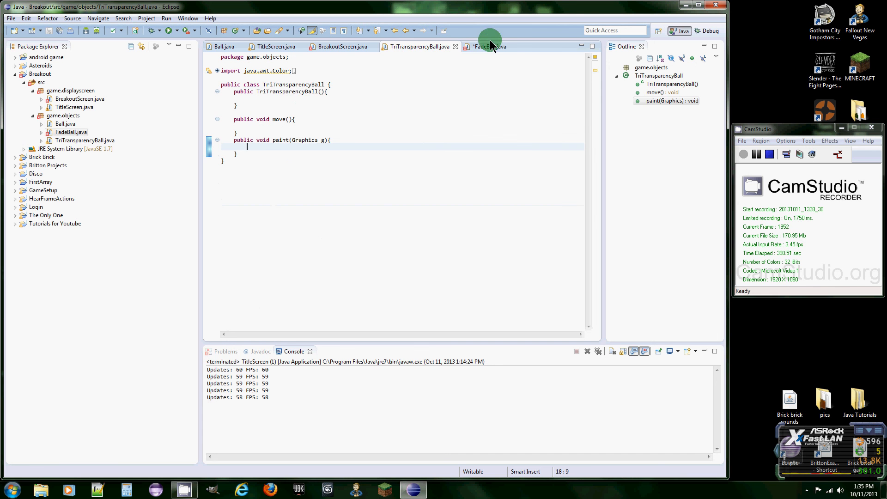
{"action": "left_click", "coordinate": [485, 46]}
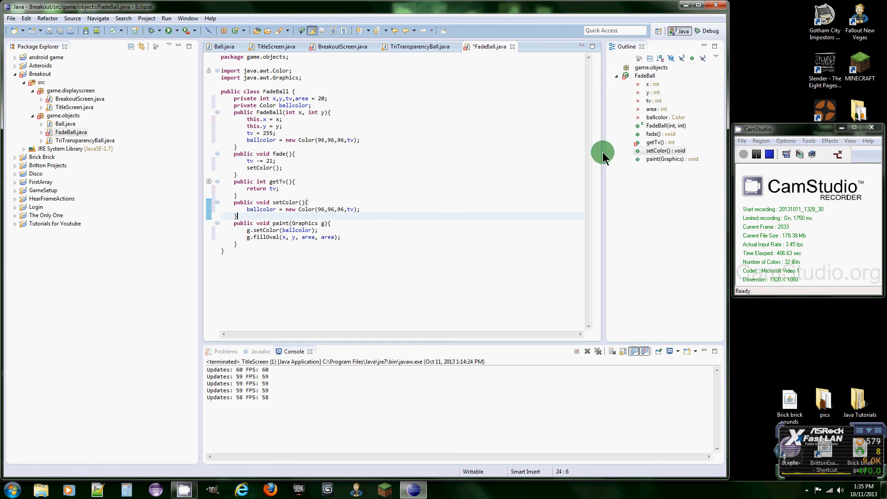
{"action": "mouse_move", "coordinate": [527, 121]}
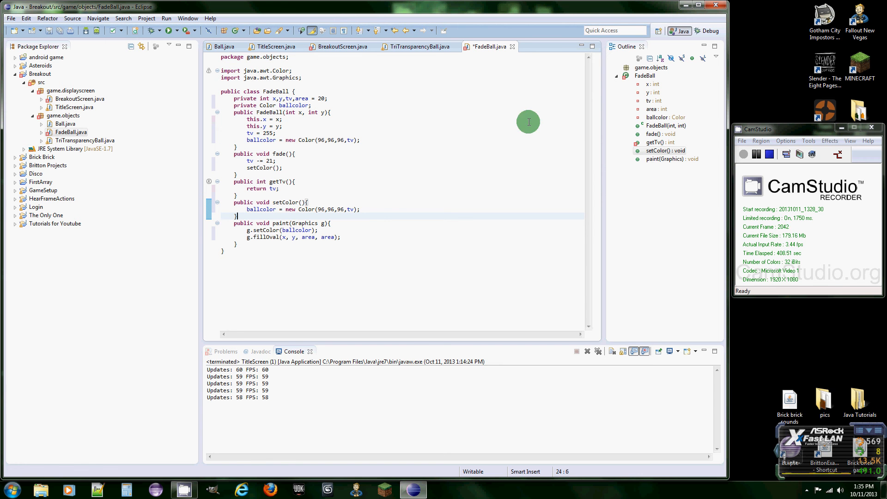
{"action": "left_click", "coordinate": [423, 46]}
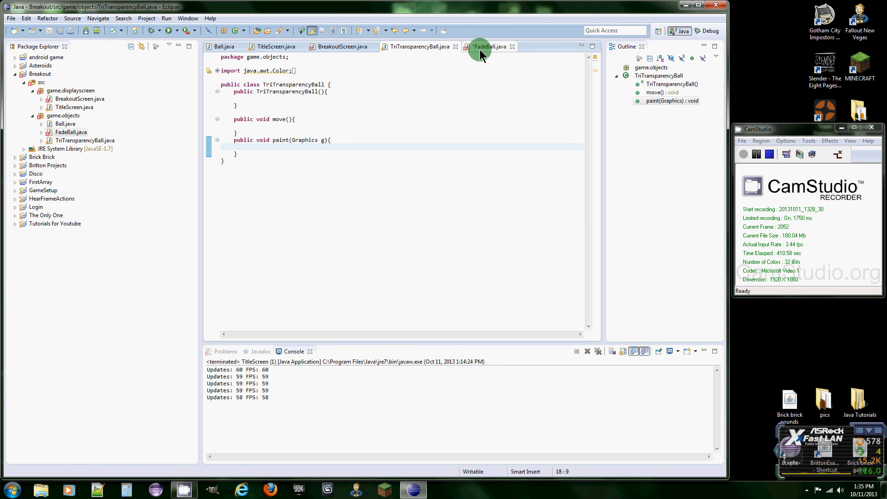